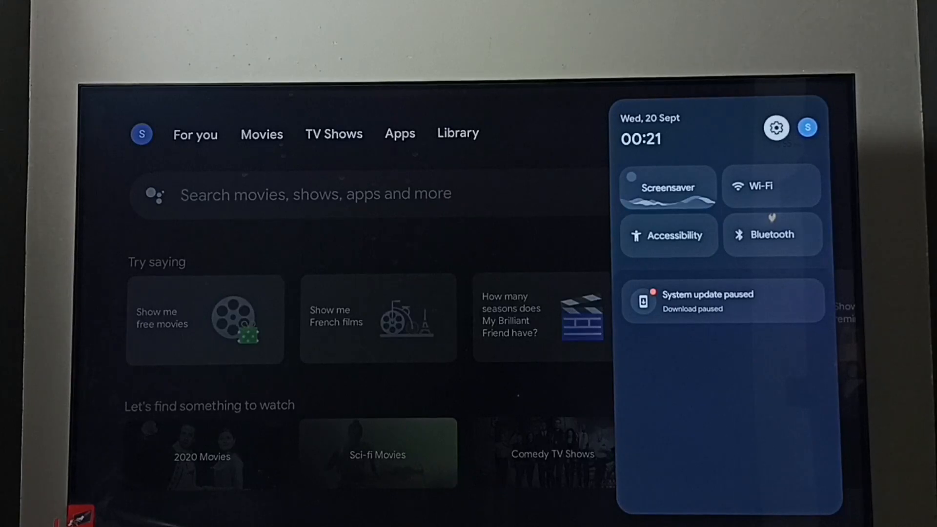
Step: Open Settings from quick settings and run System update under System > About
{"action": "left_click", "coordinate": [776, 129]}
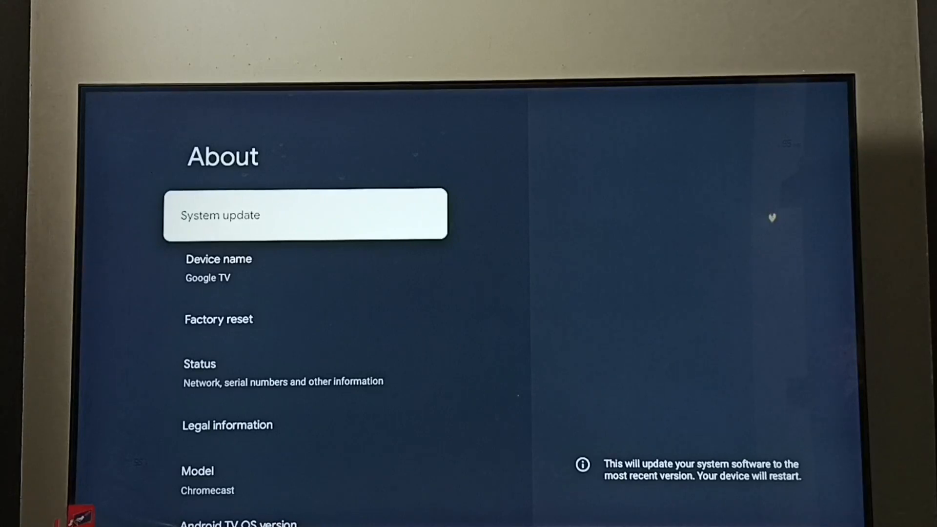
{"action": "left_click", "coordinate": [305, 214]}
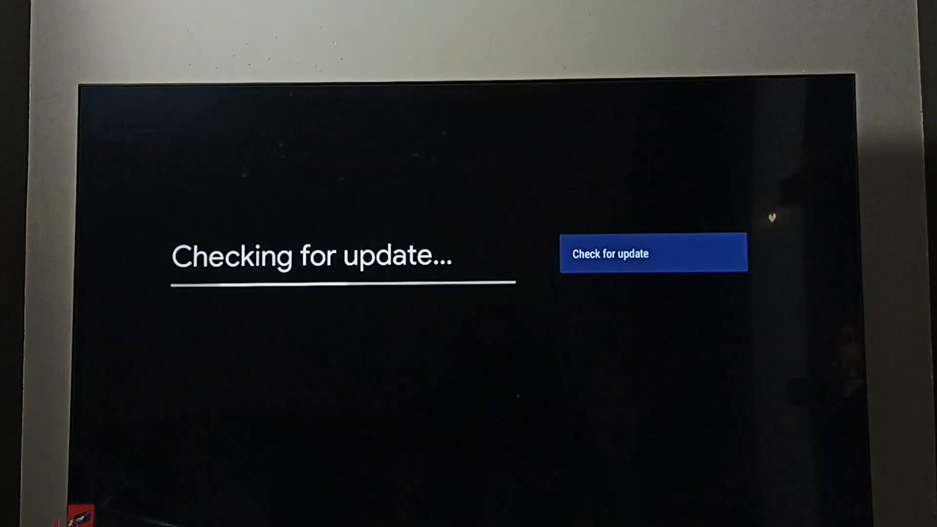